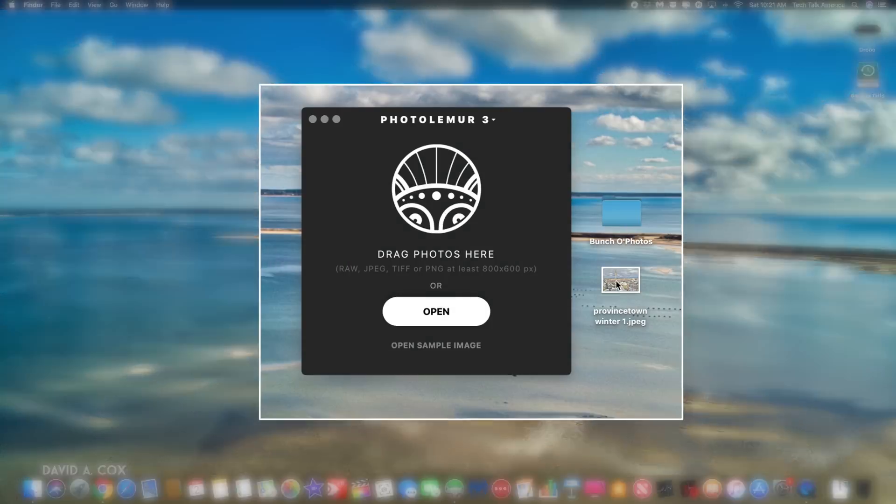
Drag the desktop aerial photos onto Photolemur 3's 'Drag photos here' window
drag(621, 280, 486, 214)
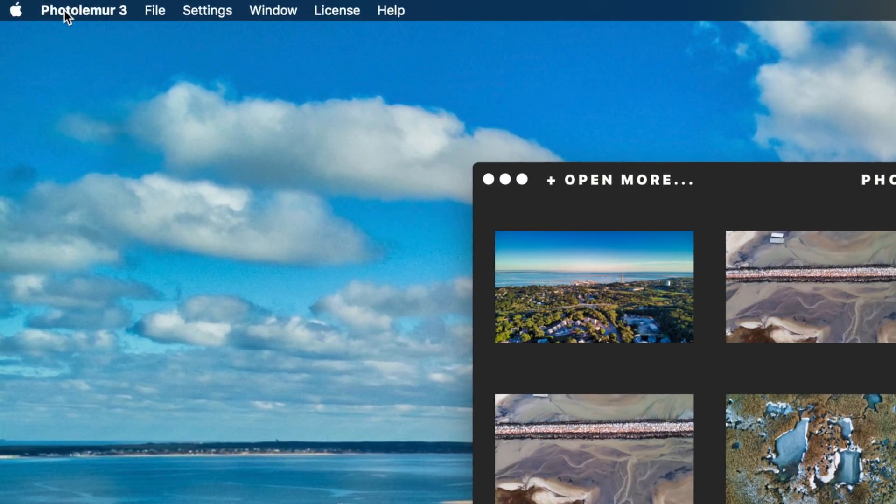
Choose Install Plug-ins… from the Photolemur 3 app menu
click(84, 10)
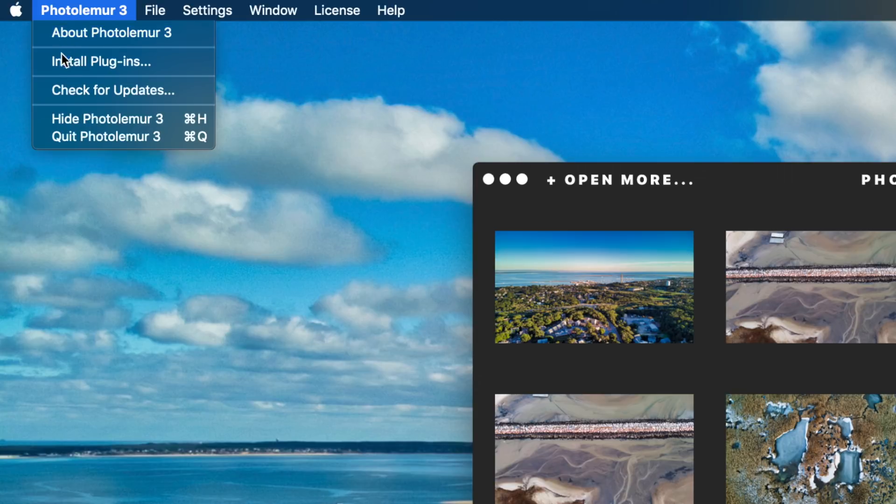
click(101, 61)
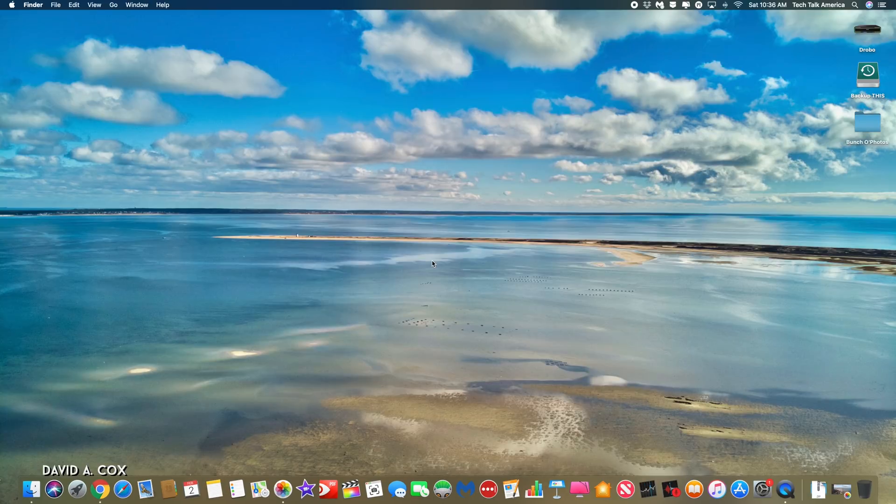
mouse_move(144, 152)
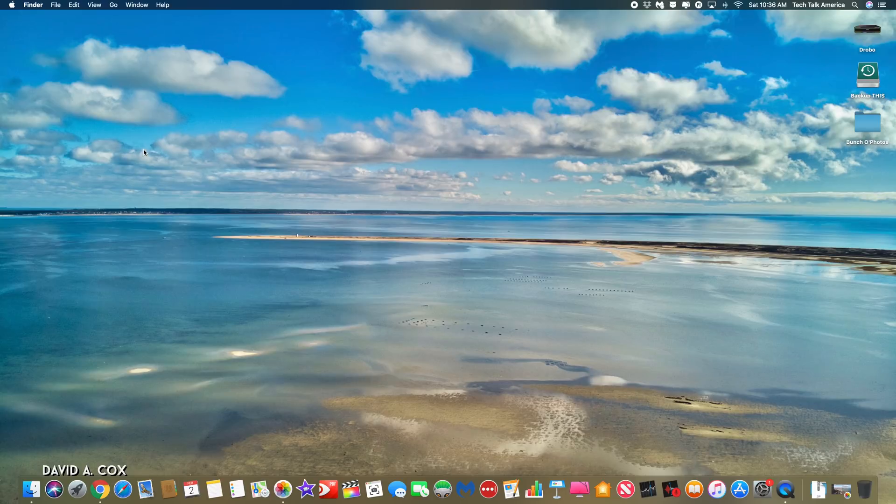
mouse_move(1, 70)
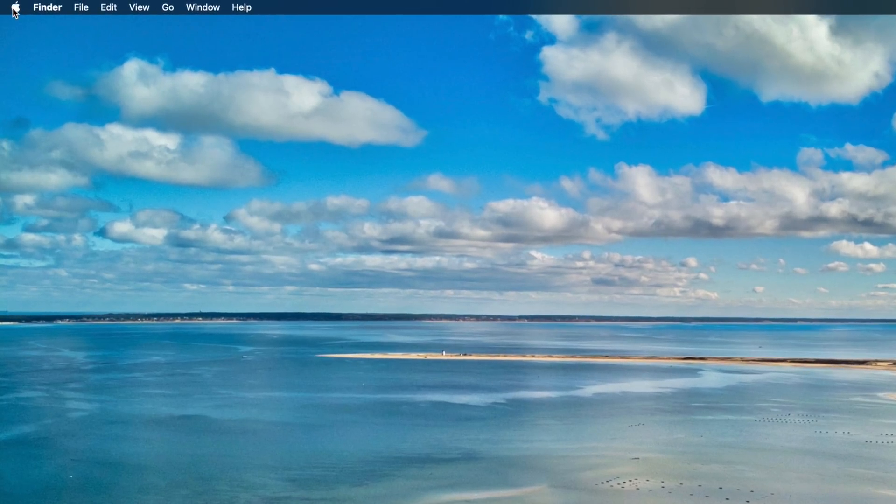
Open System Preferences from the Apple menu
click(16, 7)
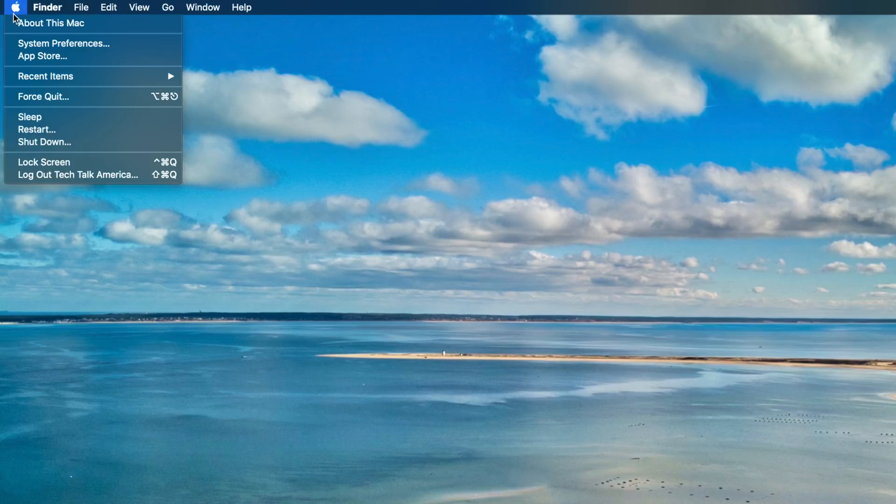
click(64, 43)
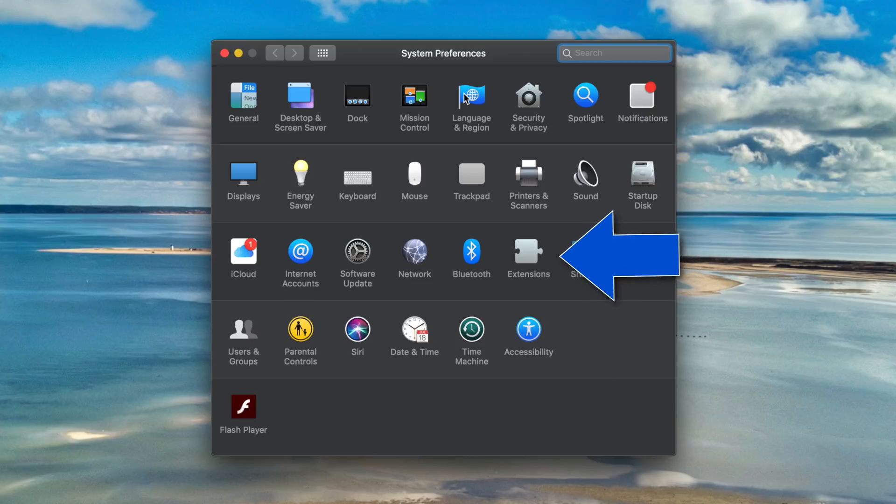
Open the Extensions pane and find Photolemur 3's Photos Editing extension enabled
click(528, 255)
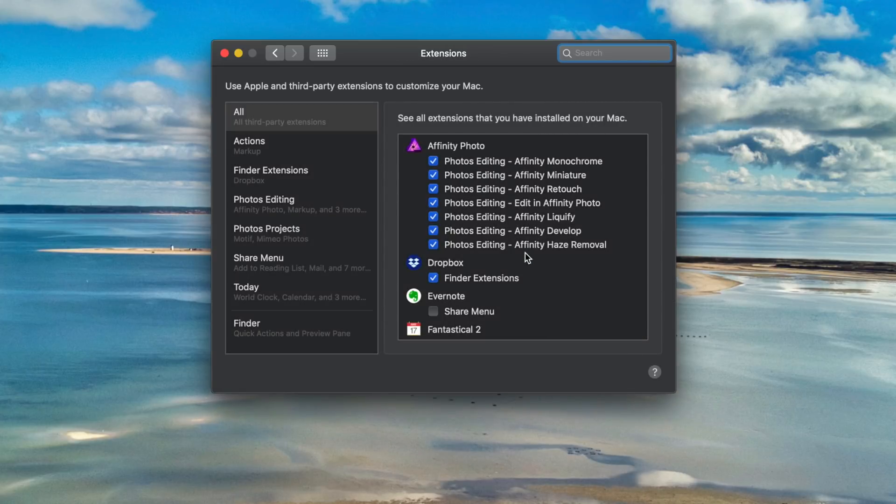
scroll(down, 3)
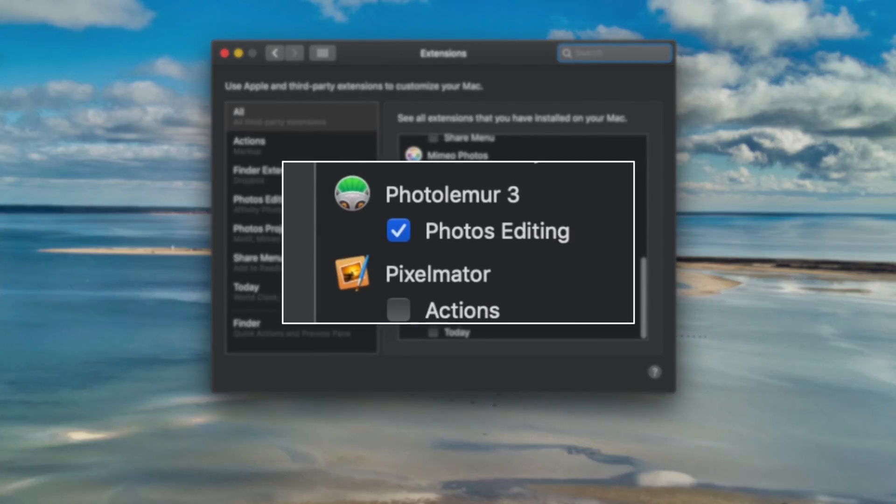
mouse_move(506, 223)
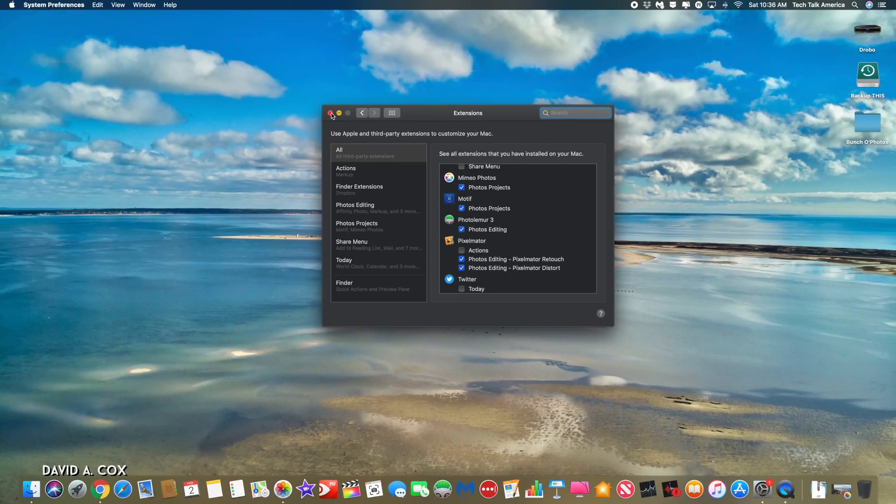
Edit the aerial harbour town photo in Photos and pick Photolemur 3 from Extensions
click(330, 113)
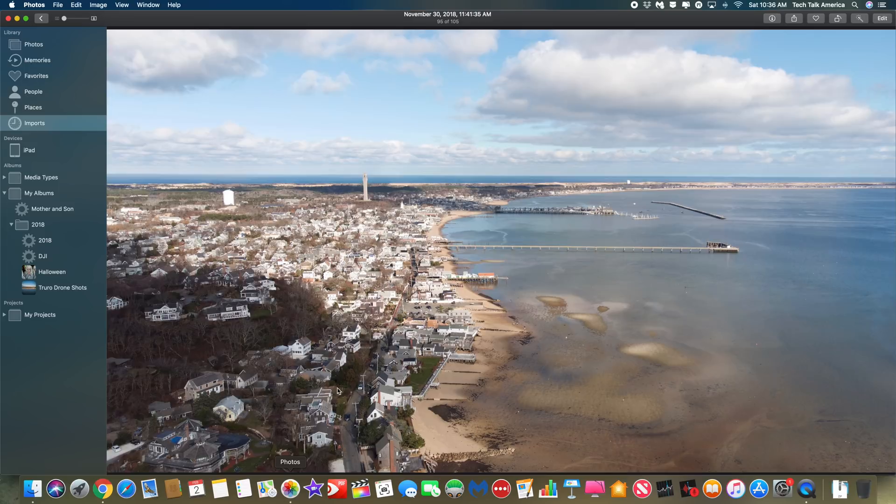
mouse_move(391, 269)
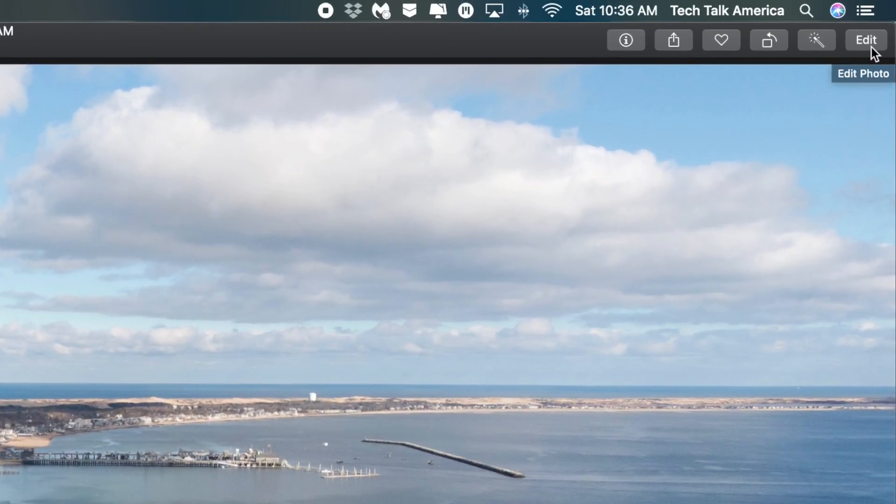
click(865, 40)
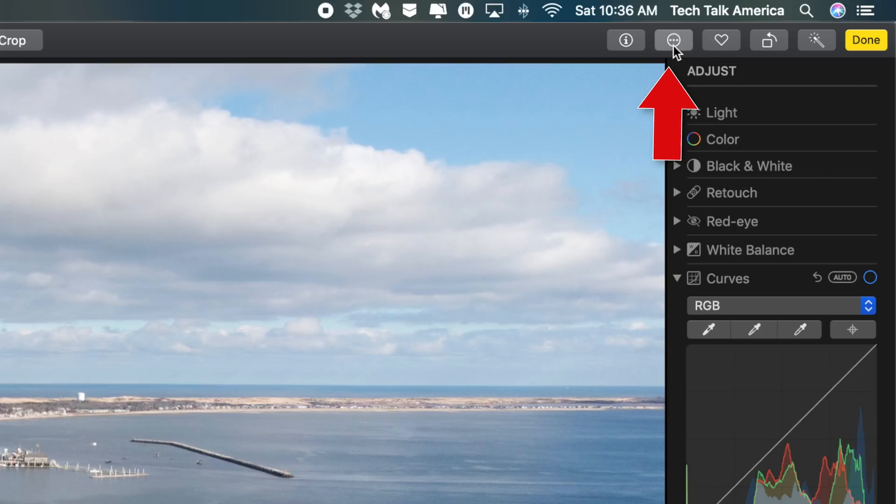
click(673, 40)
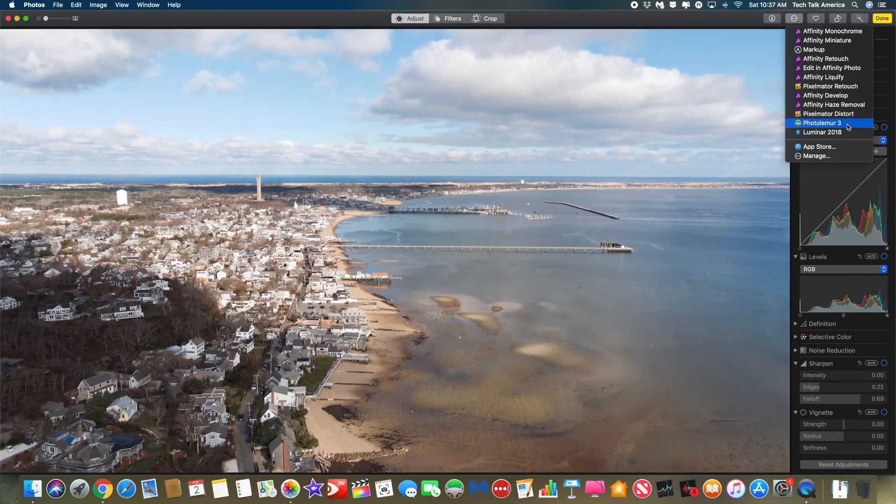
click(822, 123)
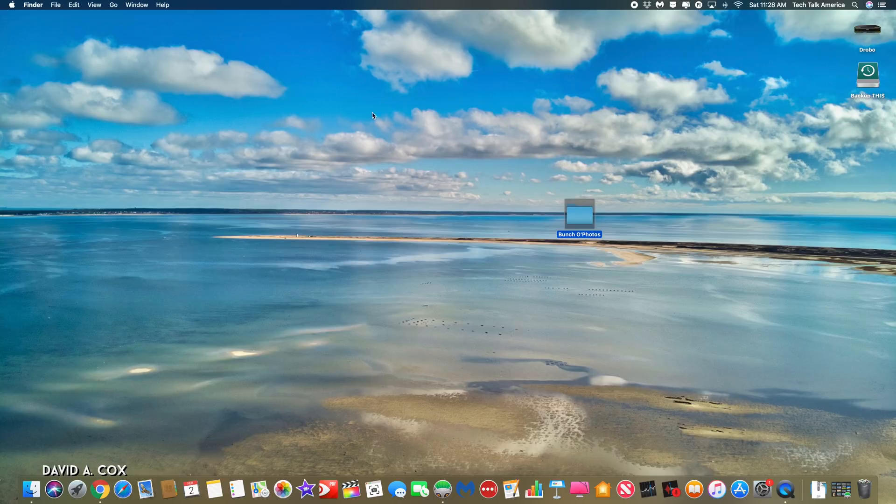
Drag the Bunch O'Photos folder from the desktop into the Photolemur 3 window
drag(579, 216, 868, 120)
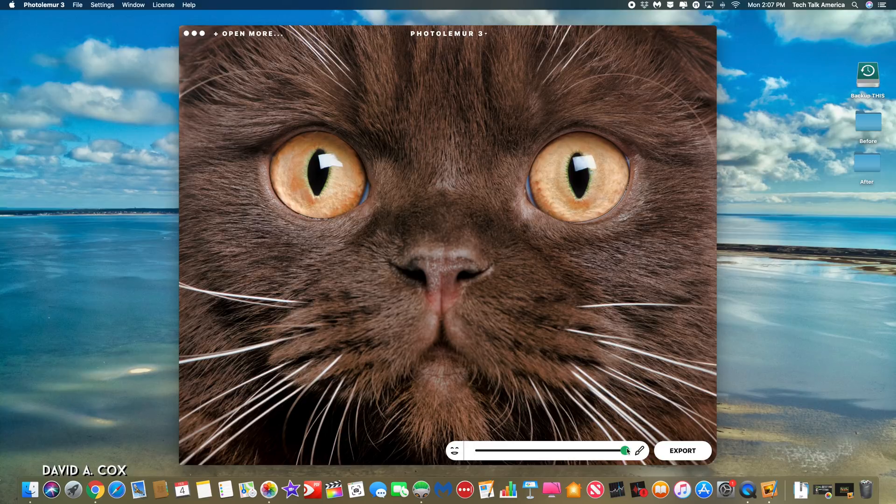
Set the cat close-up's enhancement slider to full strength
drag(626, 451, 546, 450)
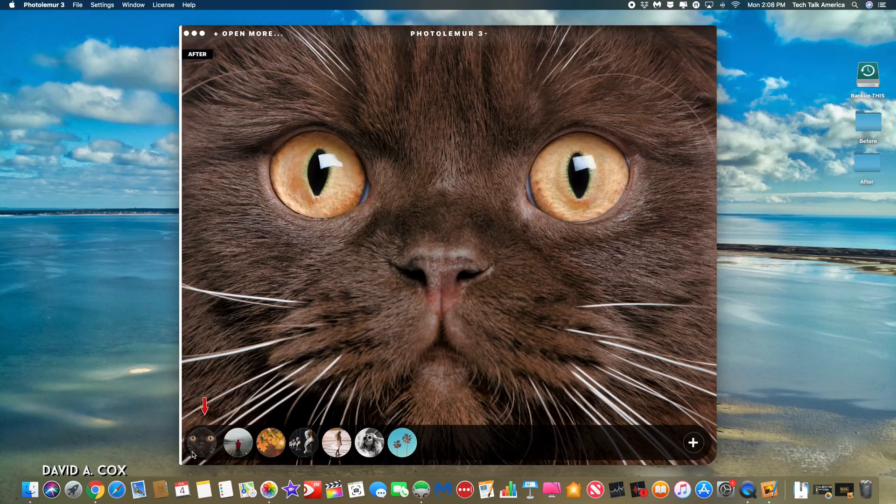
mouse_move(238, 443)
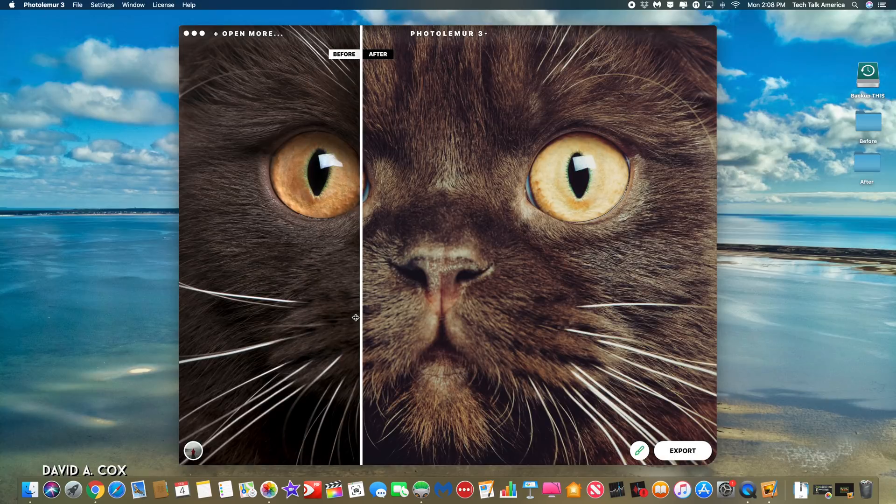
Open the styles list to choose a warmer style for the cat photo
click(377, 54)
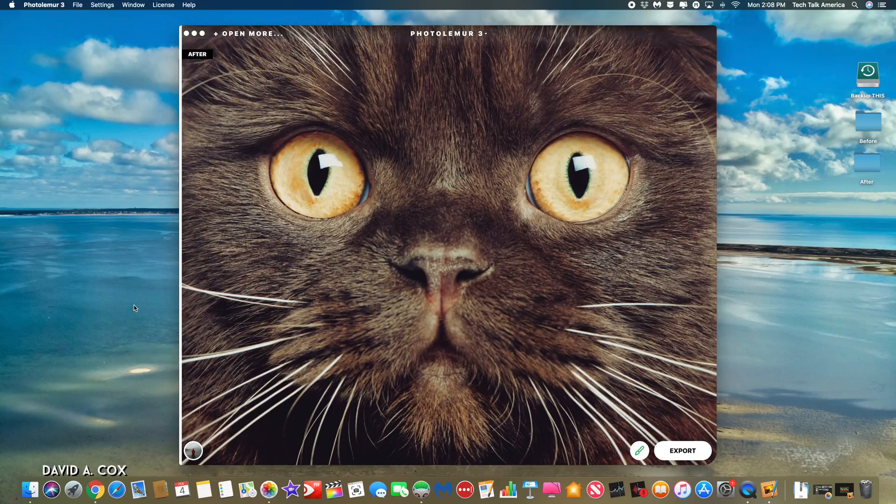
mouse_move(164, 399)
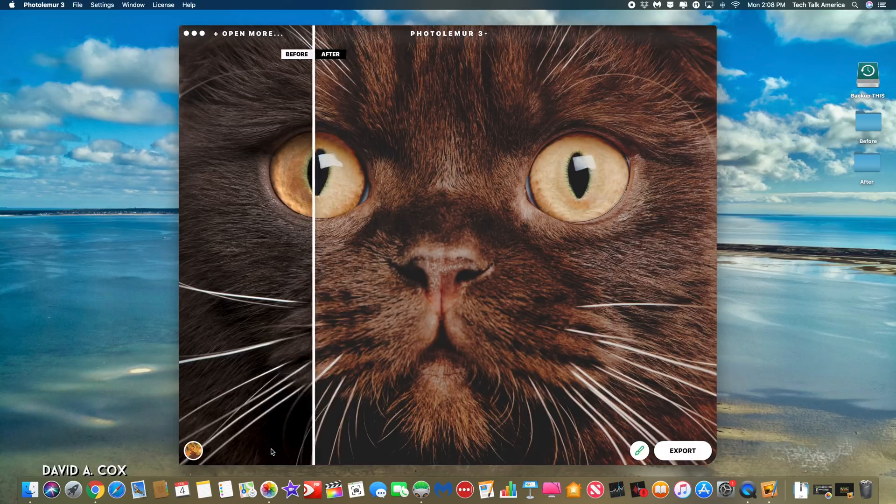
click(330, 53)
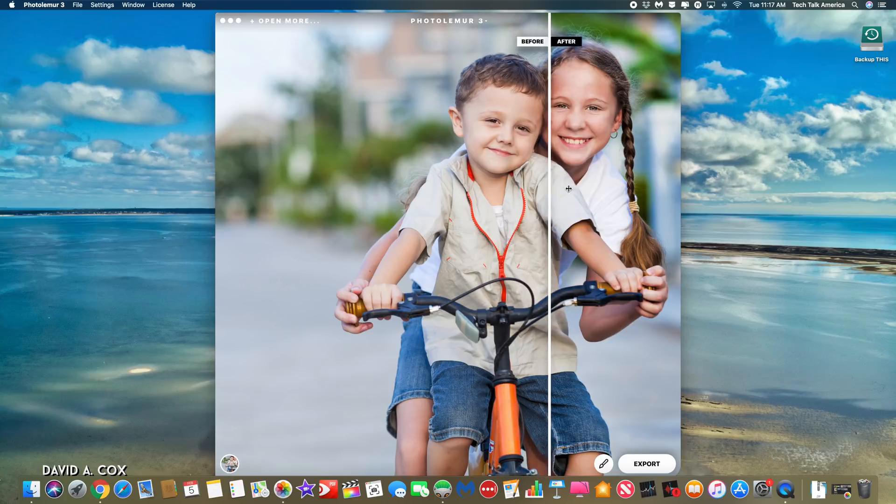
drag(568, 189, 452, 190)
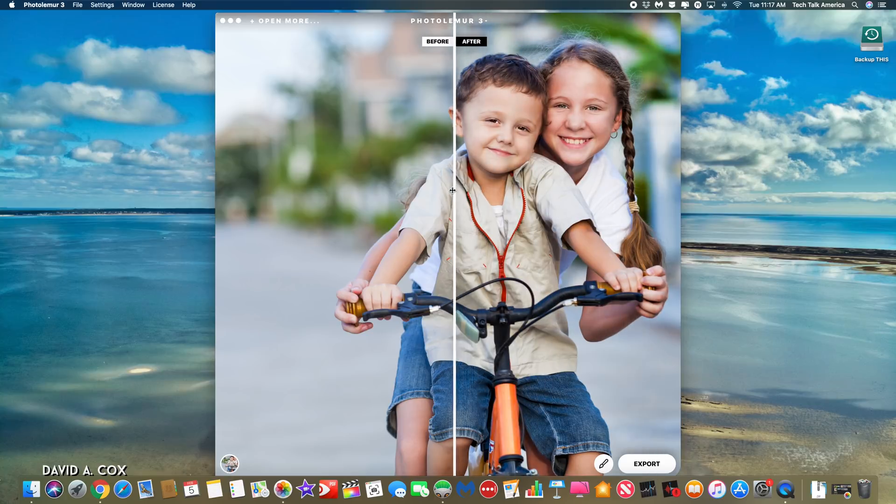
drag(452, 190, 438, 190)
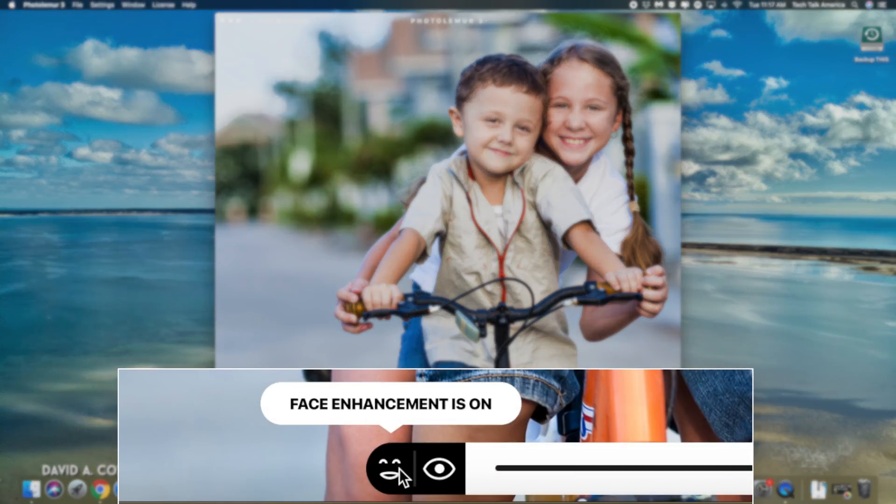
Enable face enhancement and eye enlargement, compare the boy's face, lower strength to two-thirds
click(440, 470)
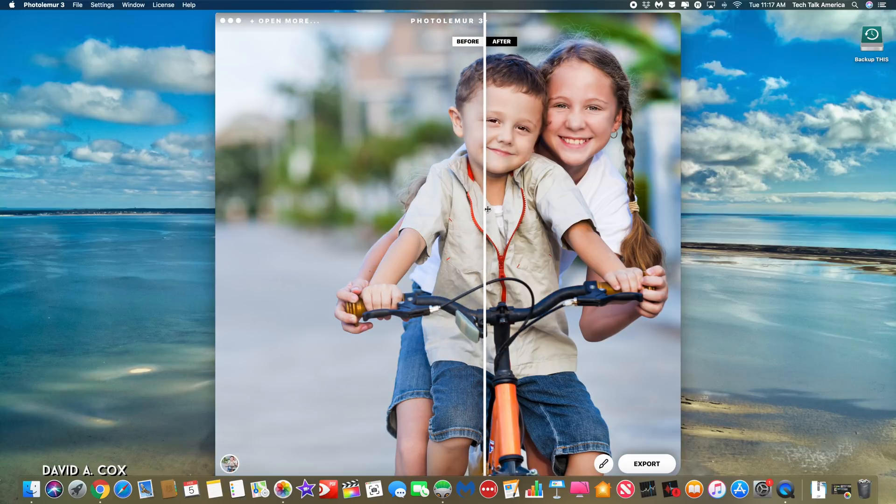
drag(483, 209, 616, 211)
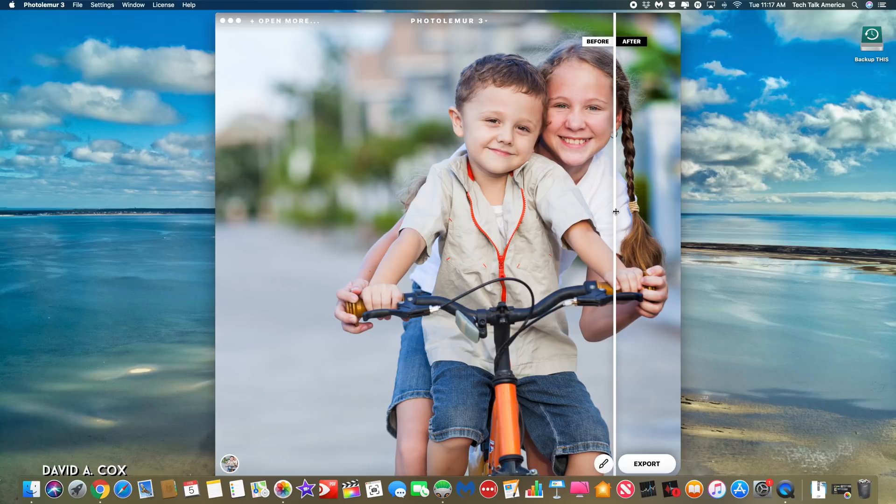
drag(617, 212, 496, 198)
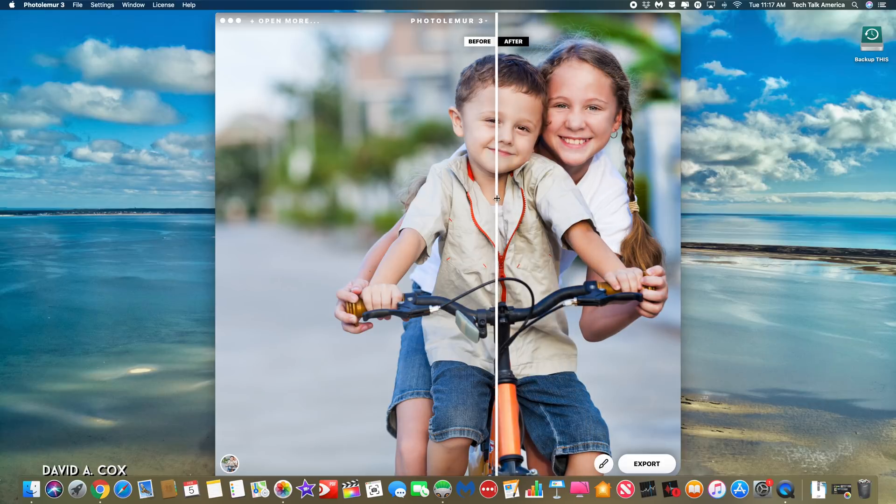
drag(497, 198, 484, 197)
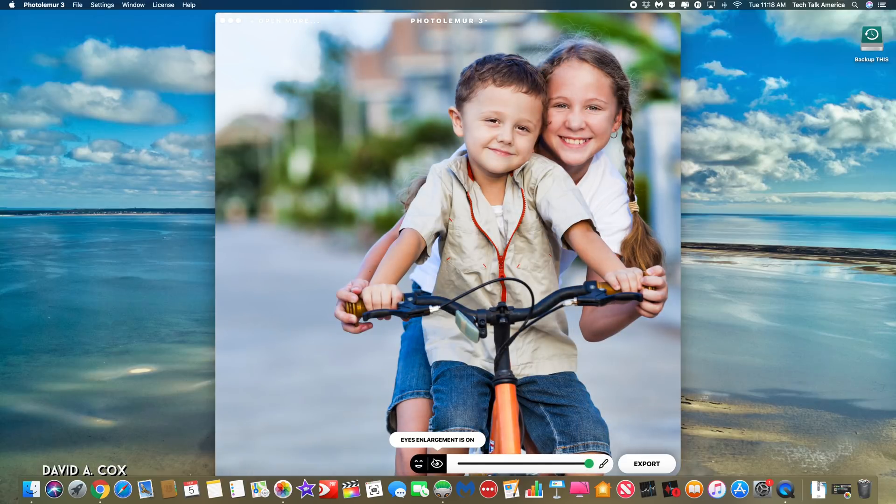
click(419, 463)
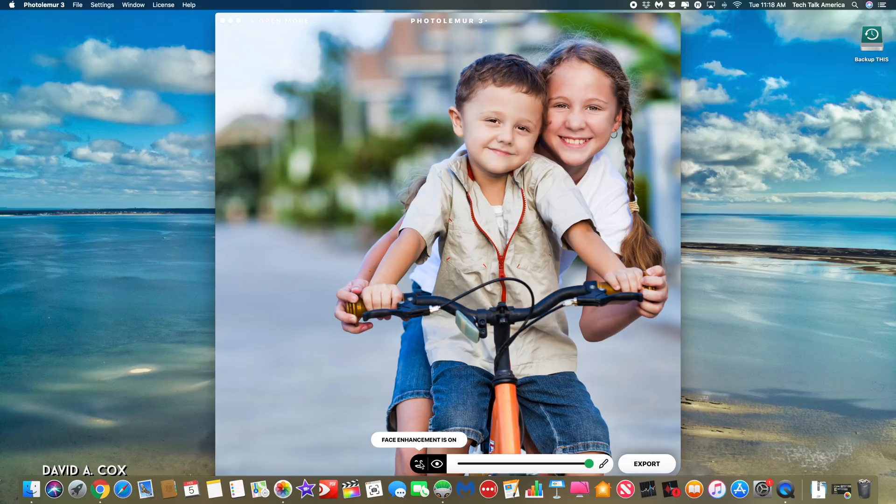
drag(588, 463, 549, 464)
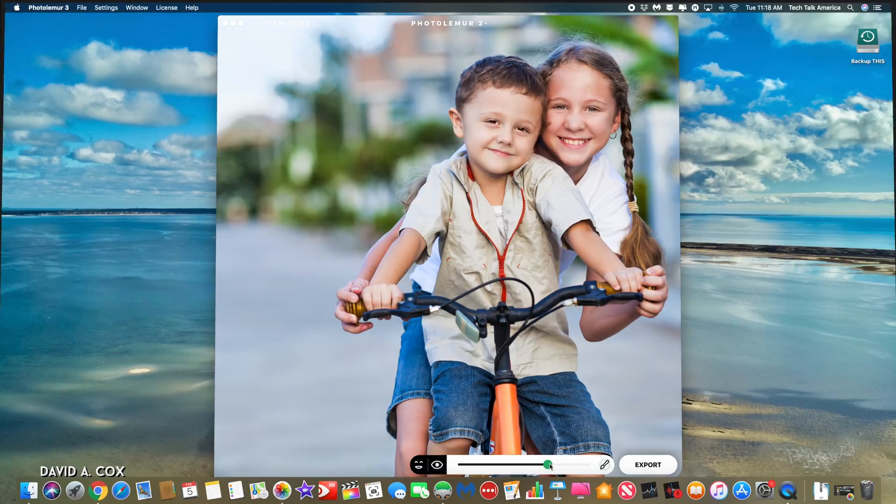